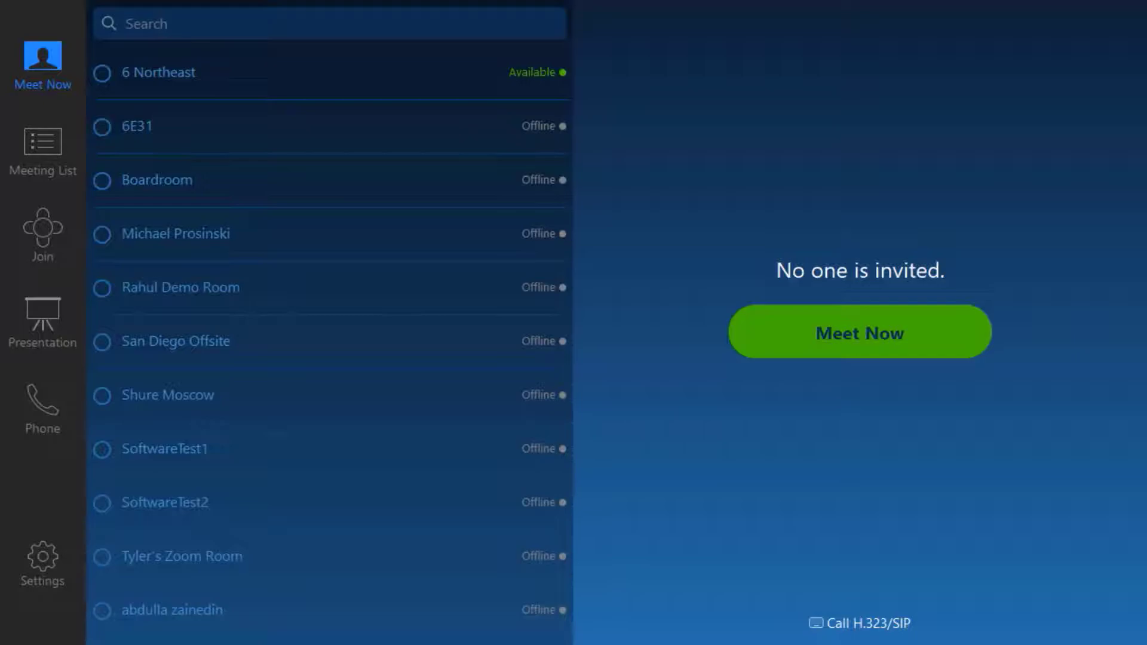
Enter the room's Settings from the Meet Now sidebar.
{"action": "left_click", "coordinate": [42, 559]}
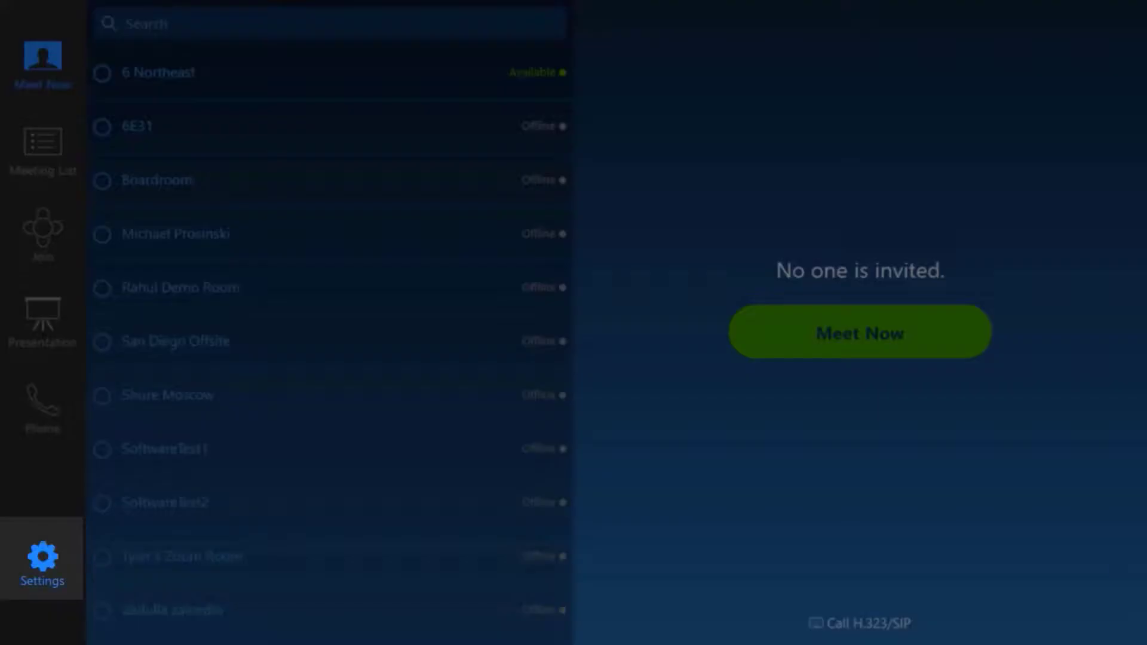
{"action": "left_click", "coordinate": [42, 559]}
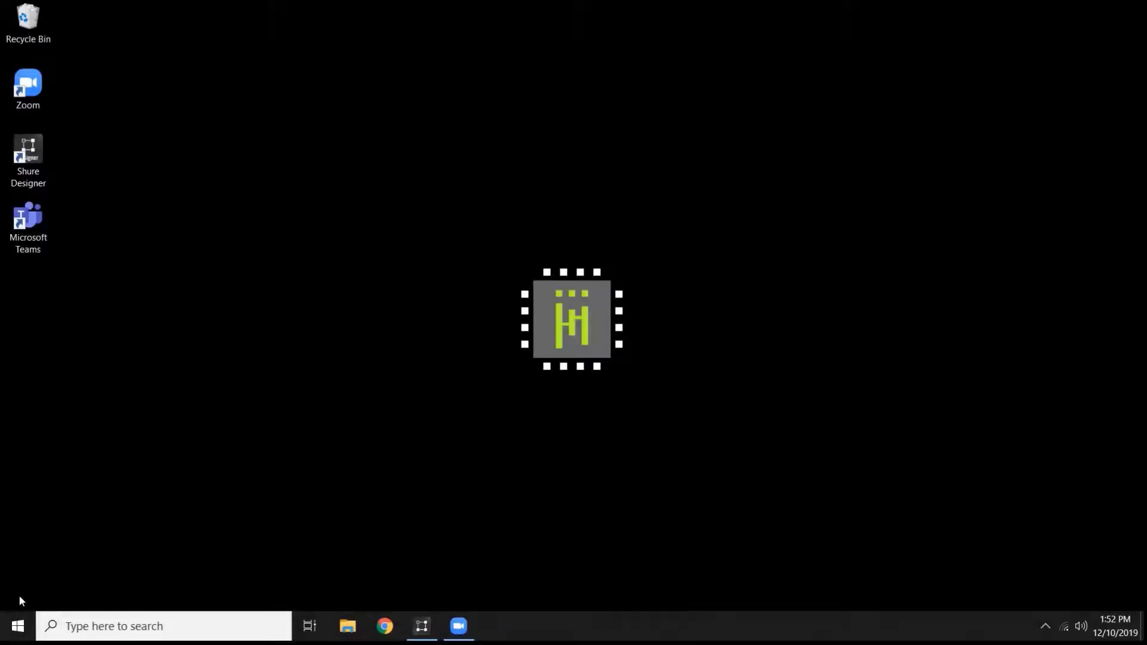
{"action": "mouse_move", "coordinate": [58, 559]}
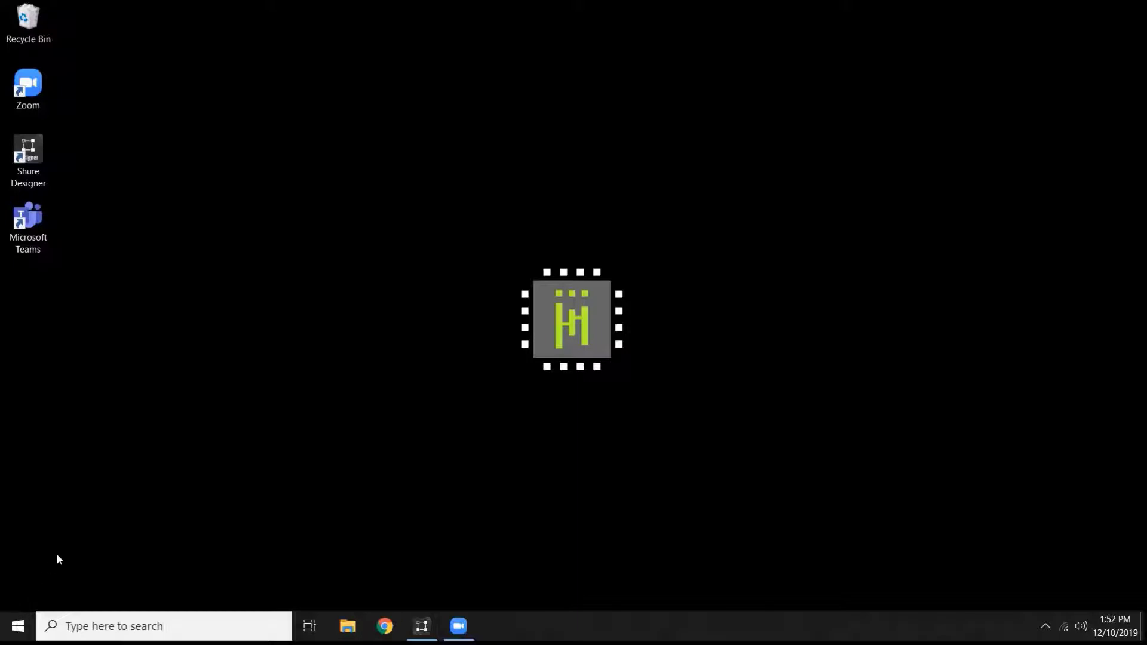
{"action": "mouse_move", "coordinate": [497, 286]}
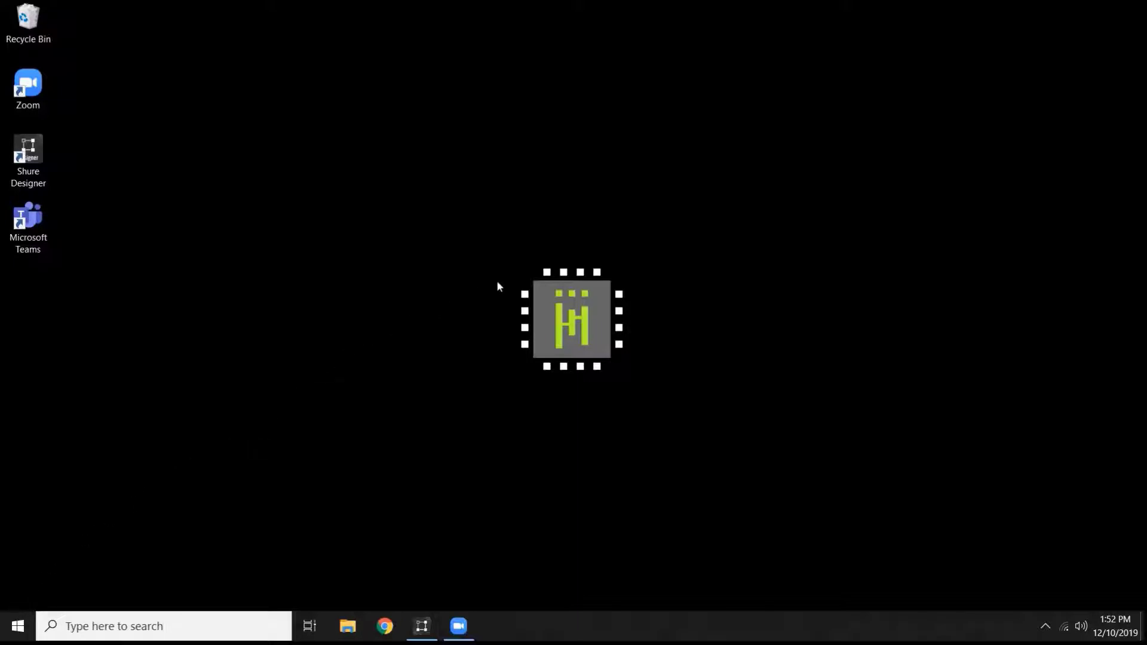
{"action": "mouse_move", "coordinate": [497, 499]}
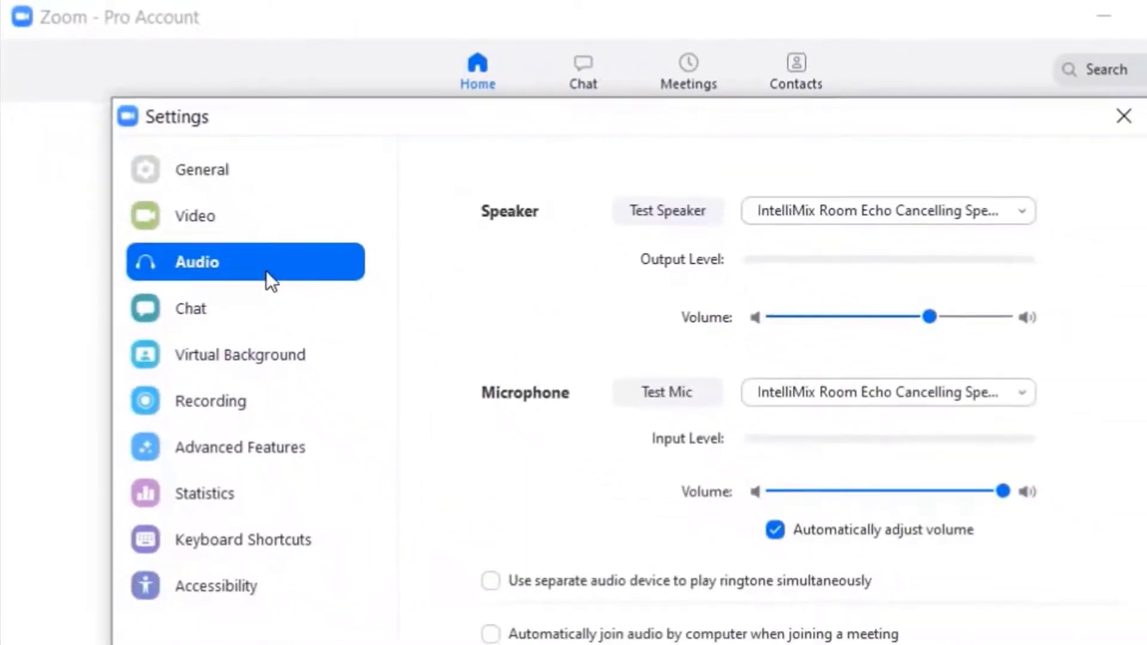
Keep IntelliMix Room Echo Cancelling Speakerphone as microphone and speaker, then close Settings.
{"action": "left_click", "coordinate": [667, 210]}
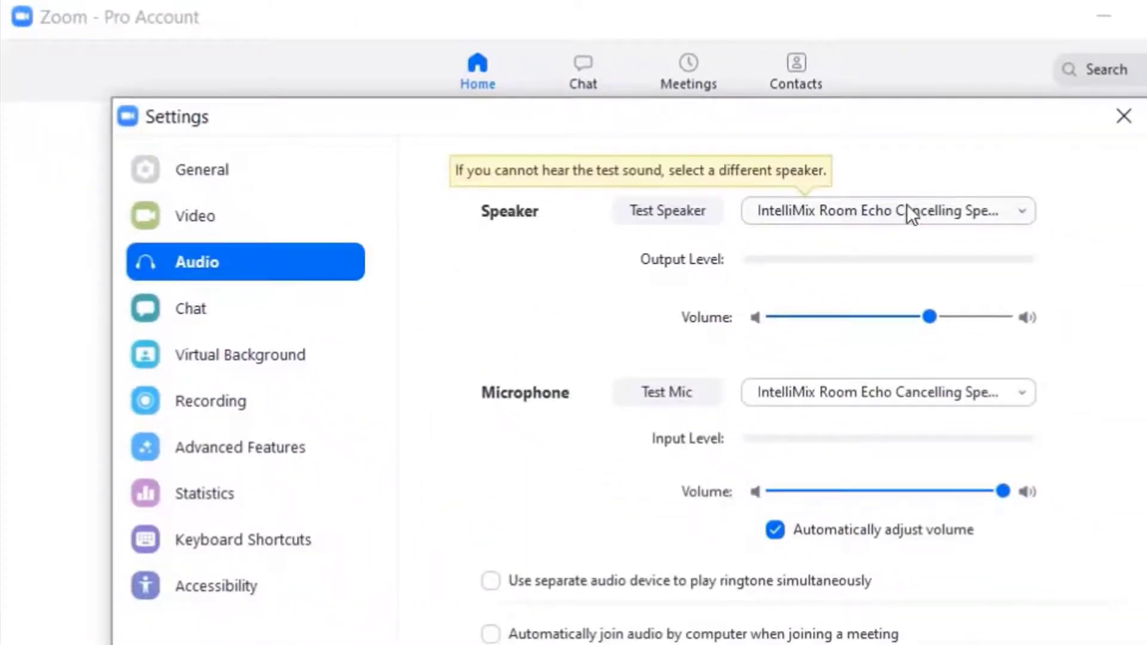
{"action": "mouse_move", "coordinate": [927, 410]}
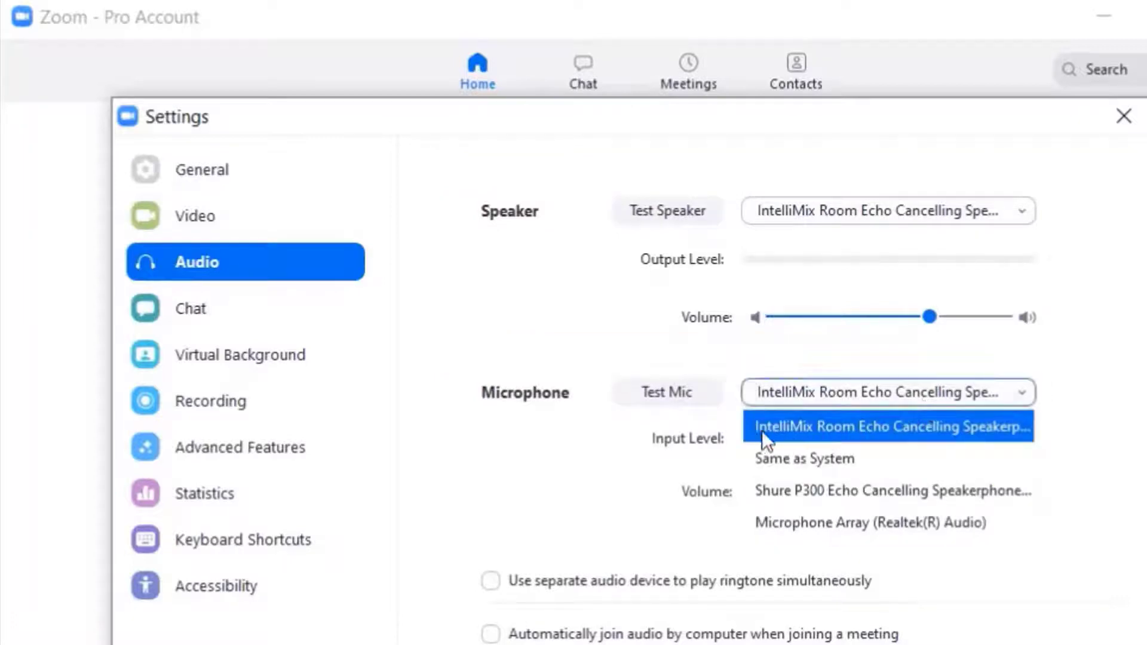
{"action": "mouse_move", "coordinate": [958, 355]}
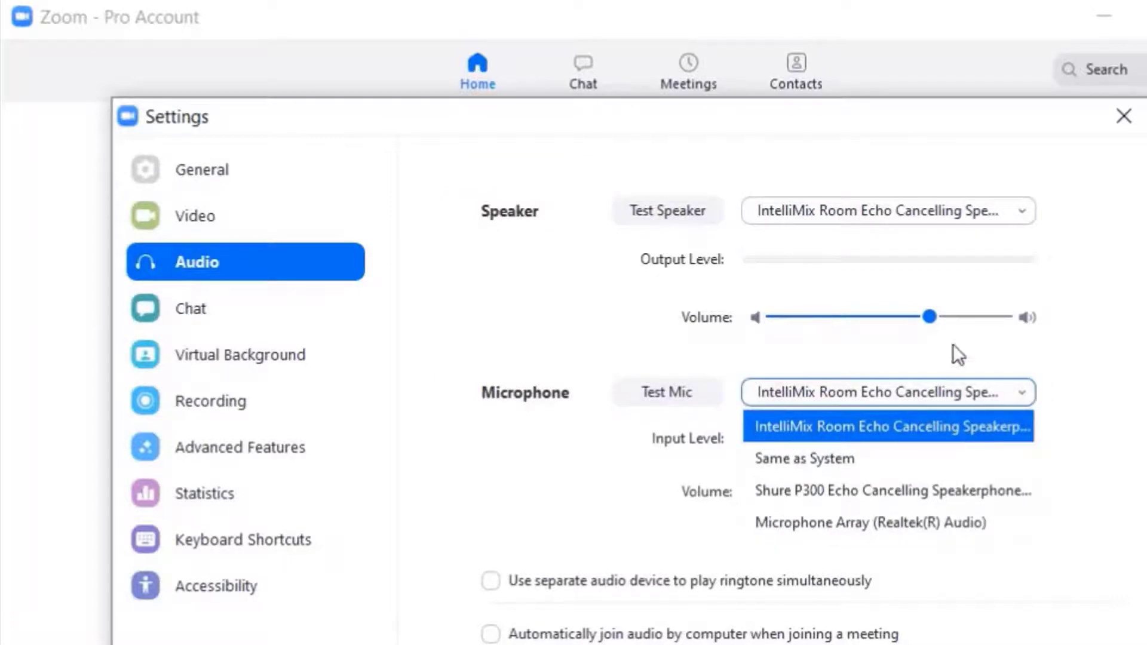
{"action": "left_click", "coordinate": [888, 426]}
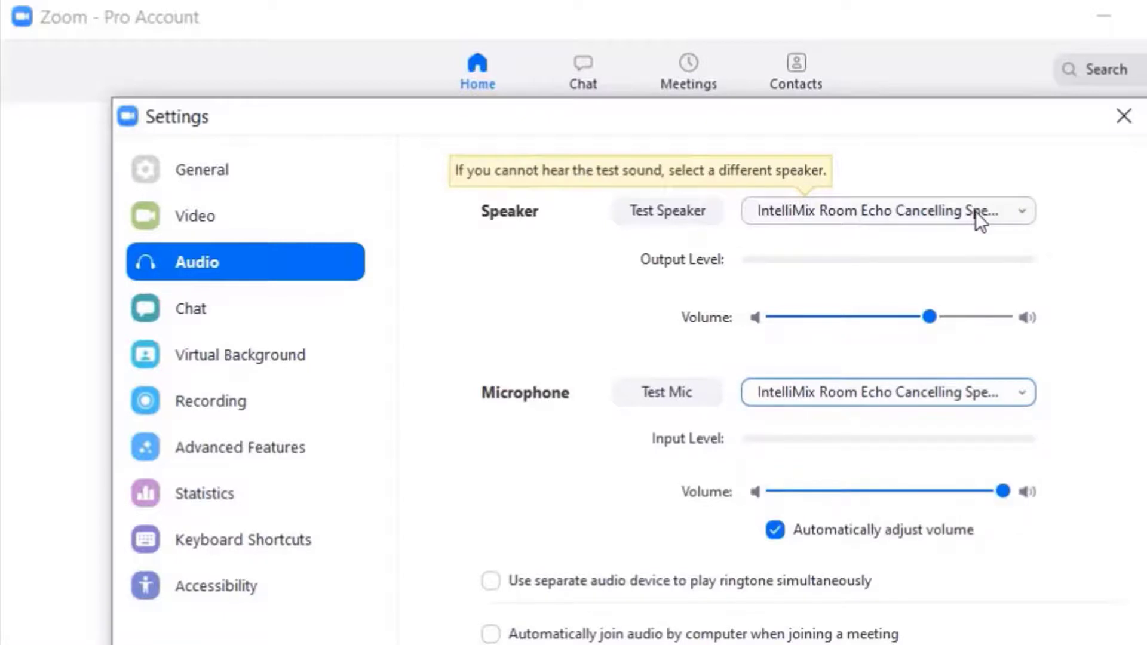
{"action": "left_click", "coordinate": [1021, 210]}
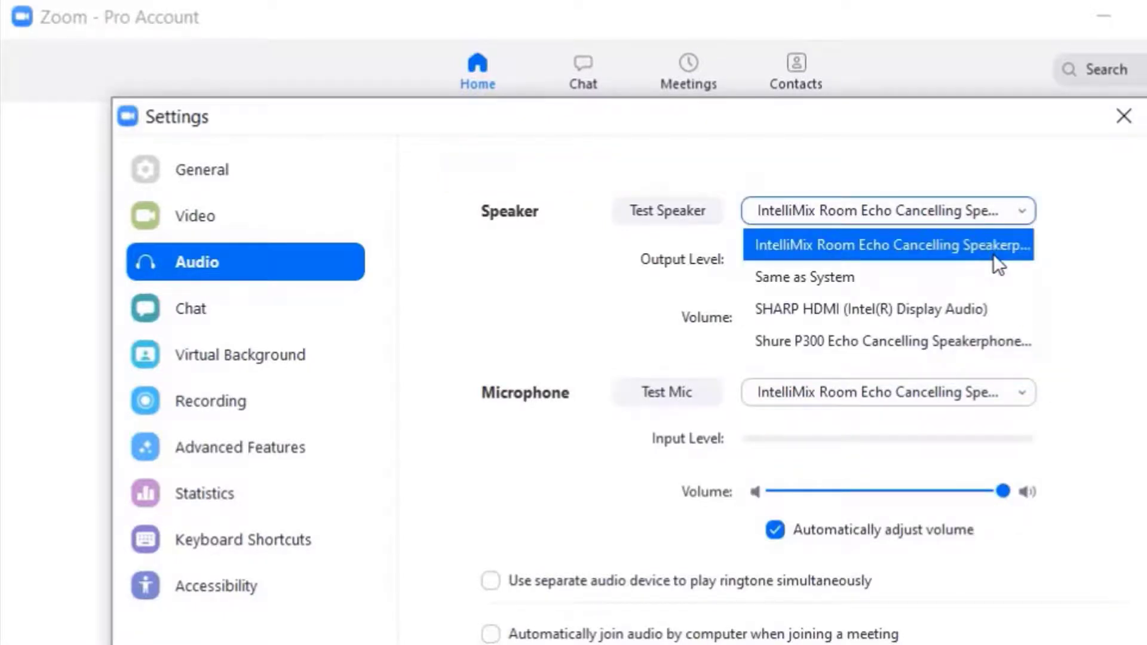
{"action": "left_click", "coordinate": [888, 245]}
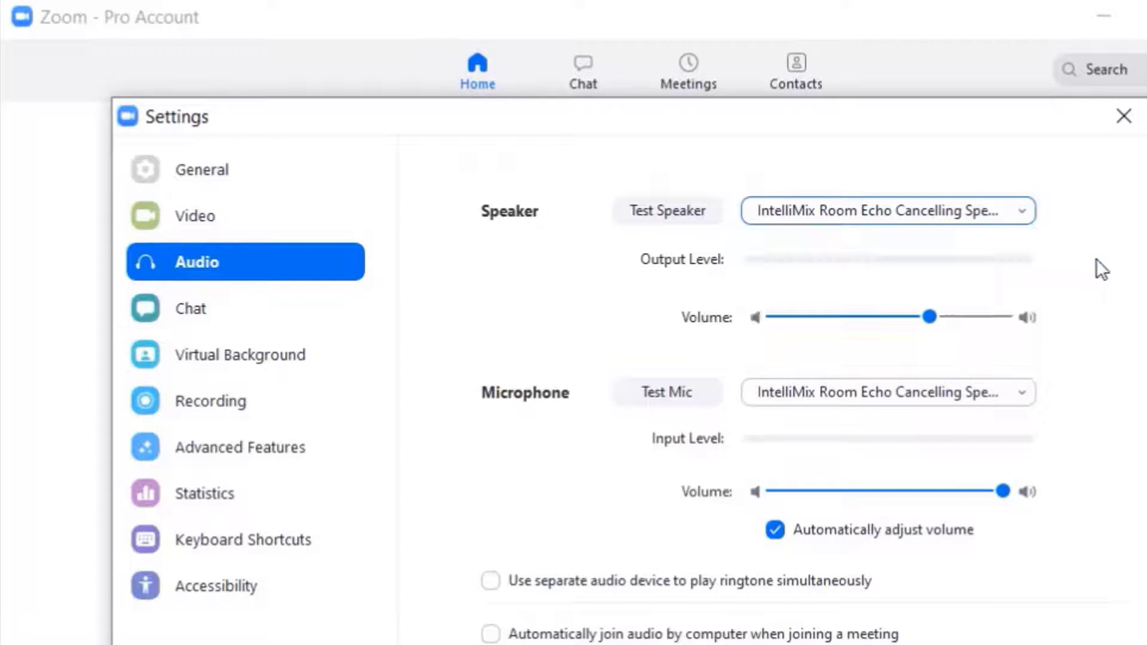
{"action": "left_click", "coordinate": [1124, 115]}
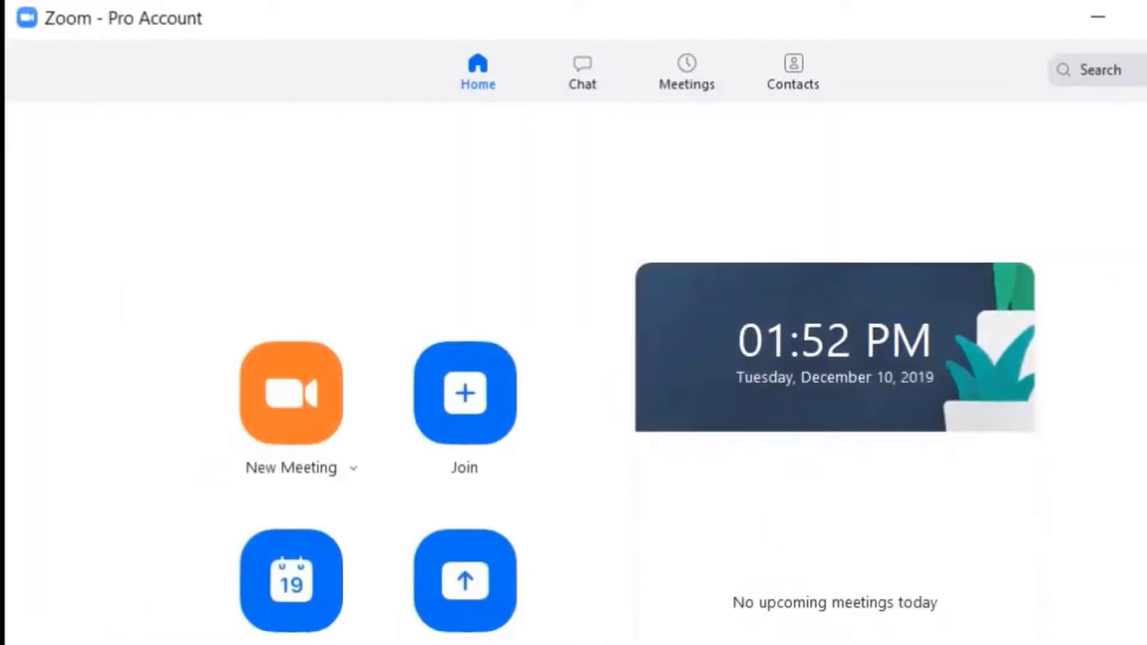
{"action": "left_click", "coordinate": [1096, 18]}
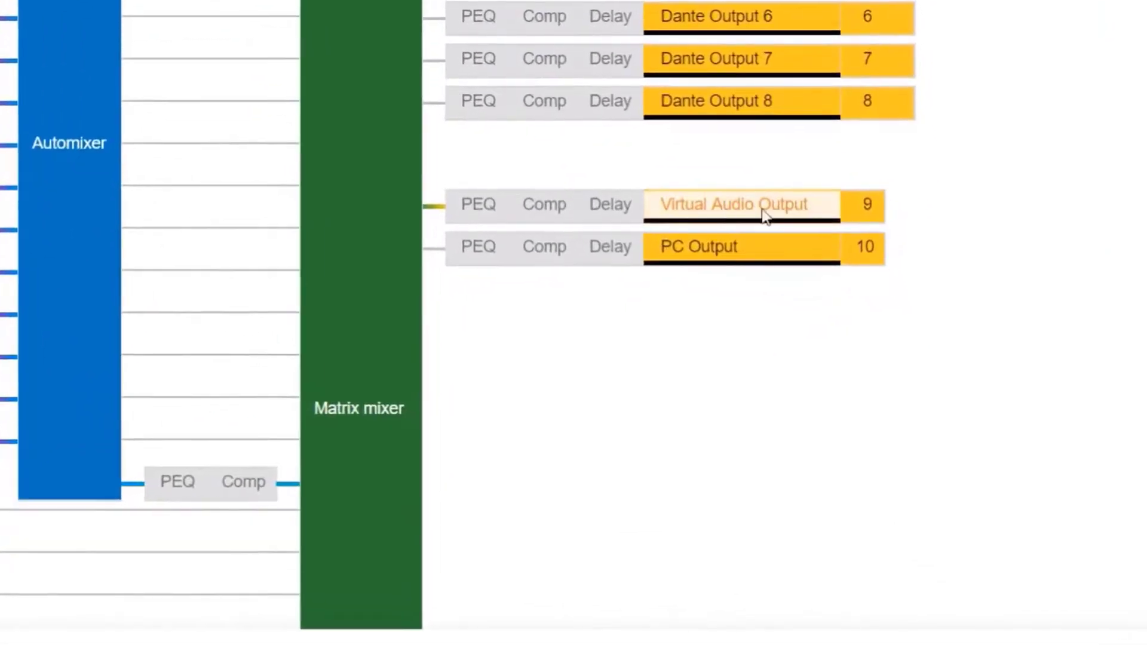
{"action": "mouse_move", "coordinate": [713, 213]}
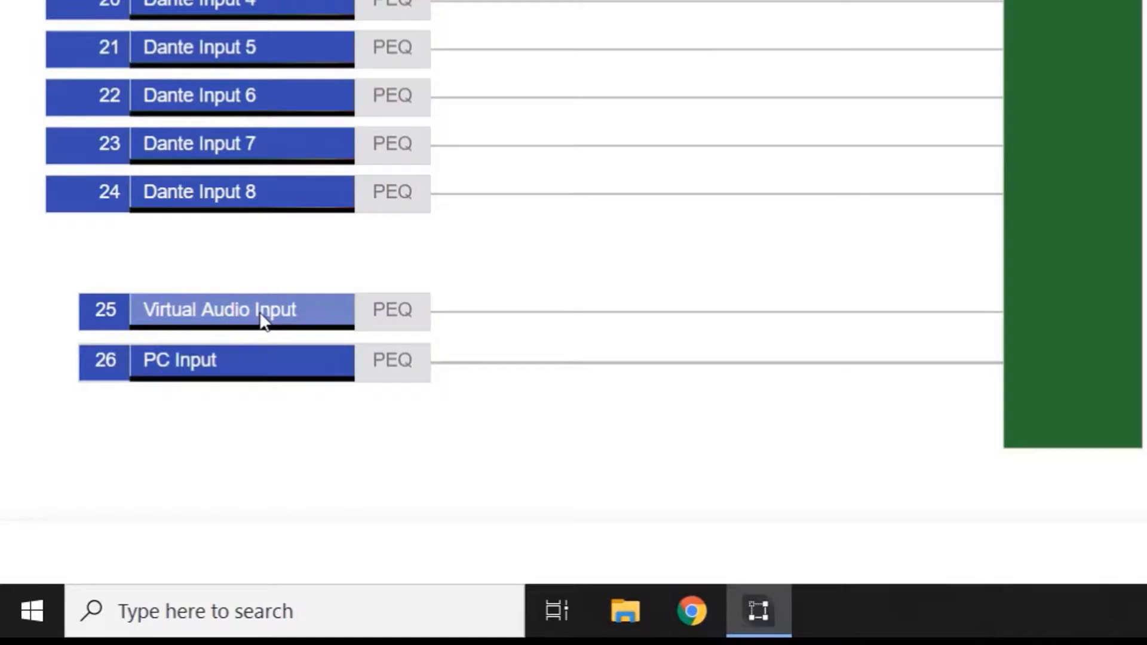
{"action": "mouse_move", "coordinate": [223, 318]}
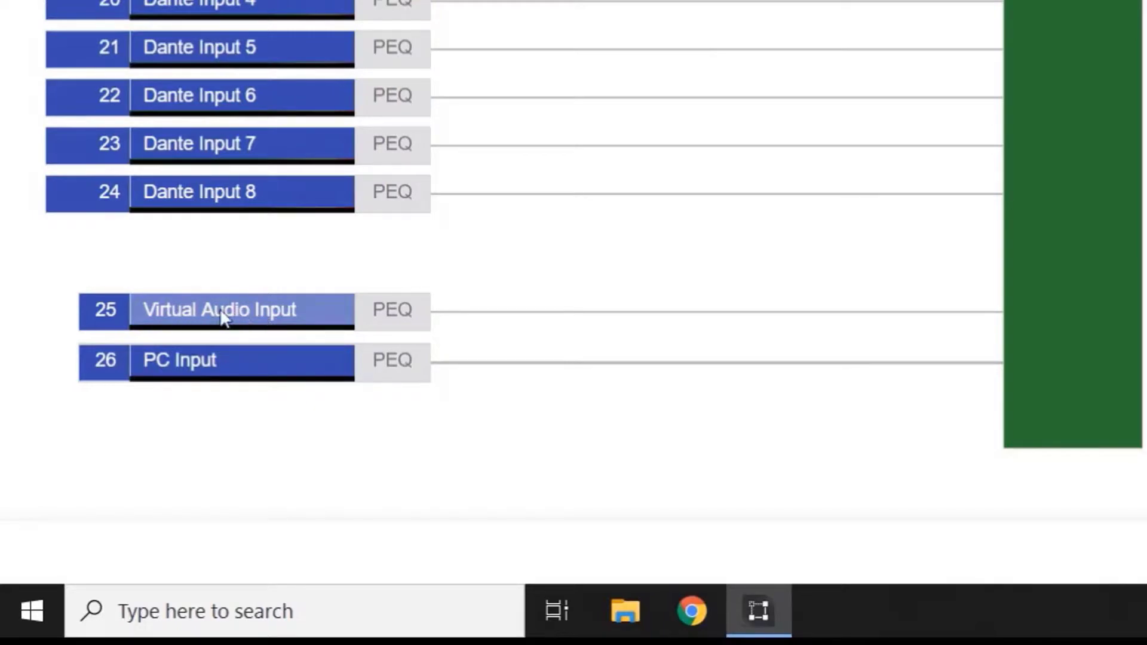